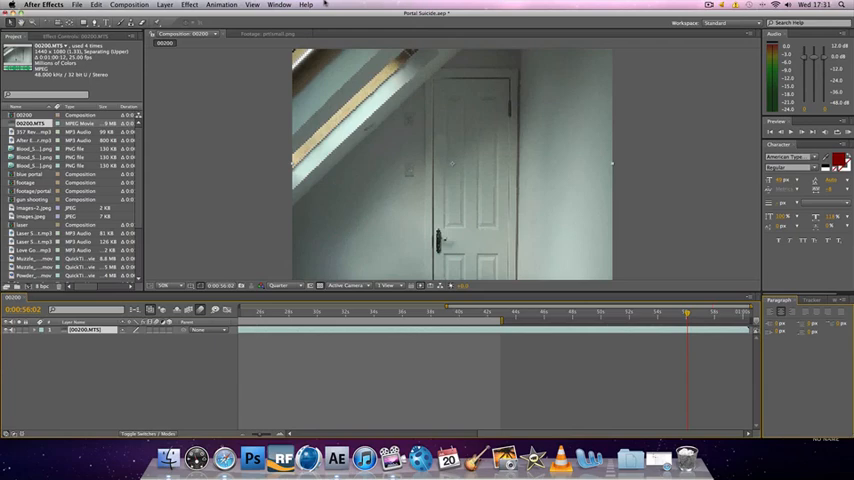
Freeze the door footage layer on a single frame via Layer > Time > Freeze Frame
click(166, 4)
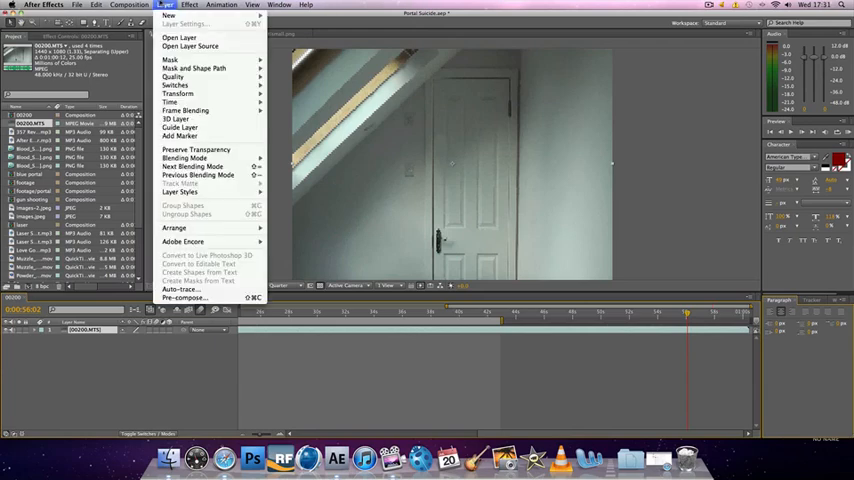
click(96, 4)
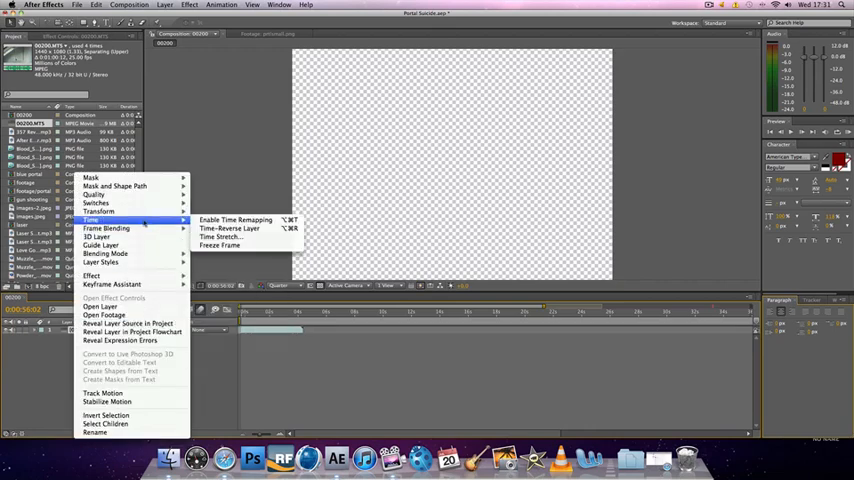
click(234, 220)
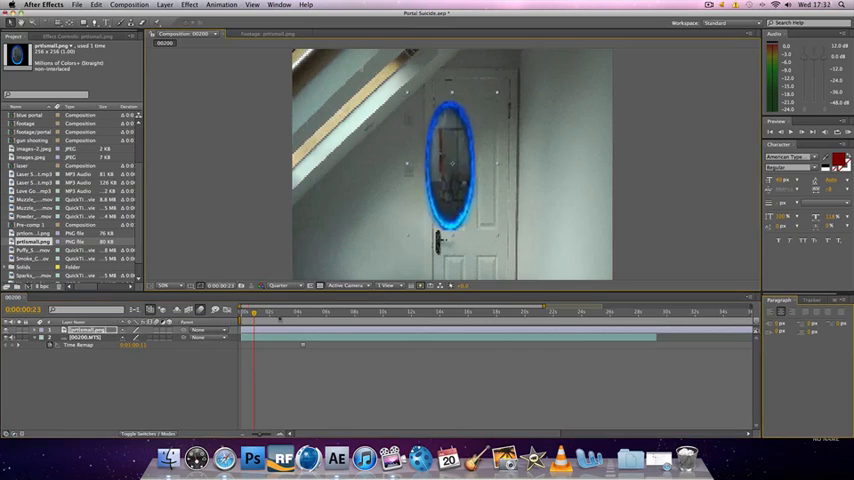
Change the Composition panel preview resolution twice from its dropdown
click(288, 286)
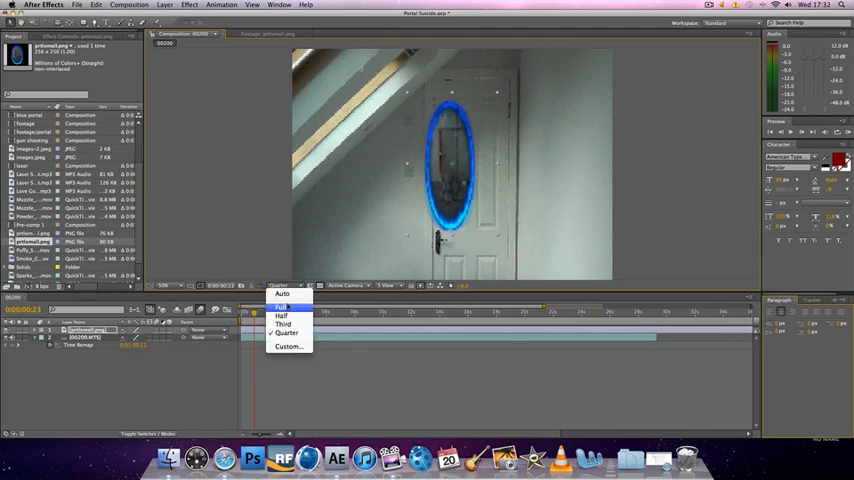
click(282, 308)
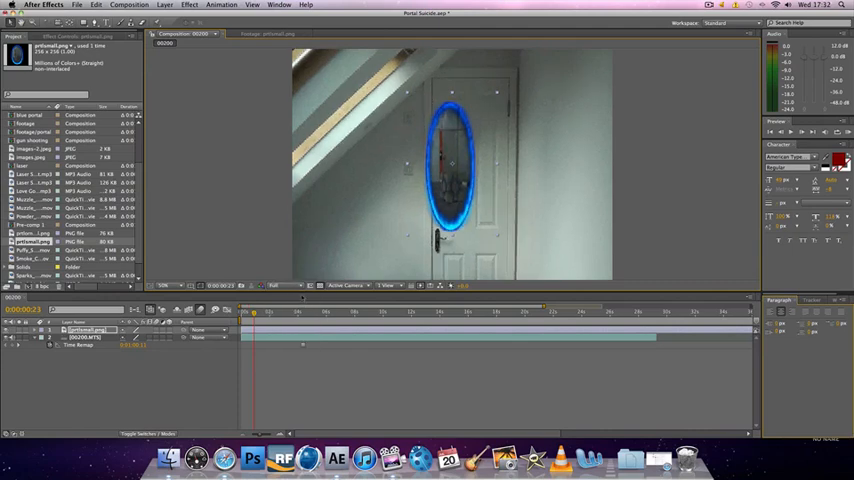
click(272, 284)
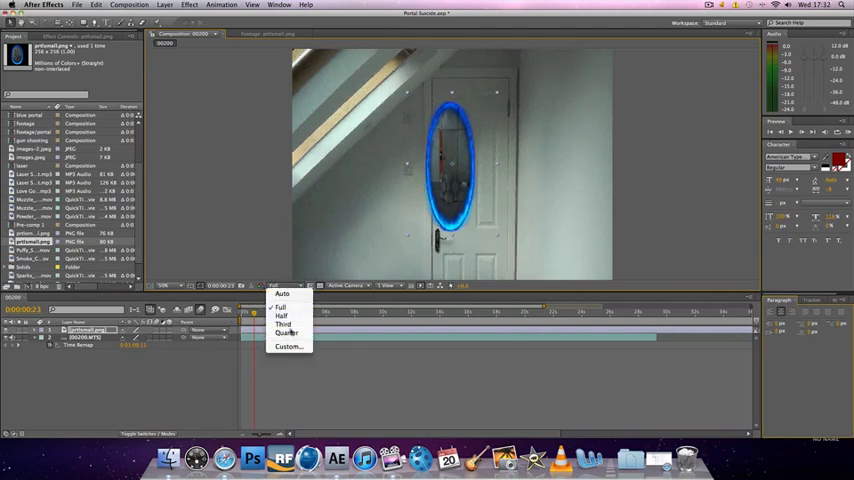
click(288, 332)
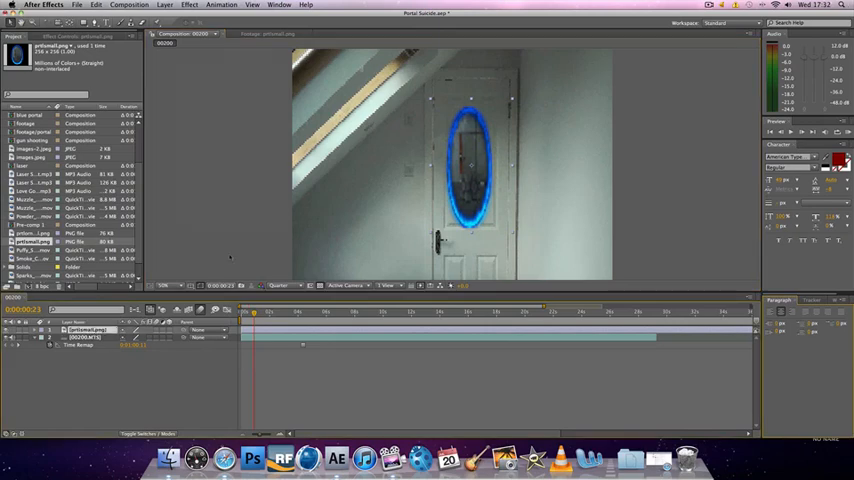
Apply the Distort > Ripple effect to the portal layer
click(188, 4)
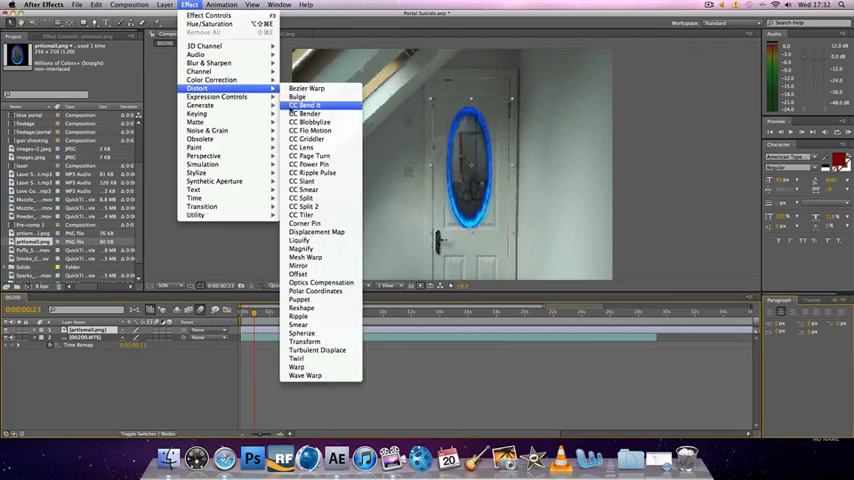
mouse_move(320, 316)
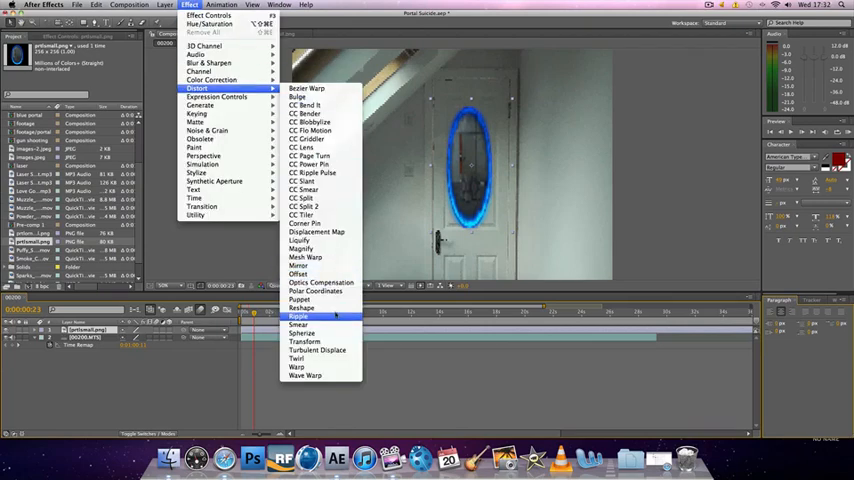
click(298, 316)
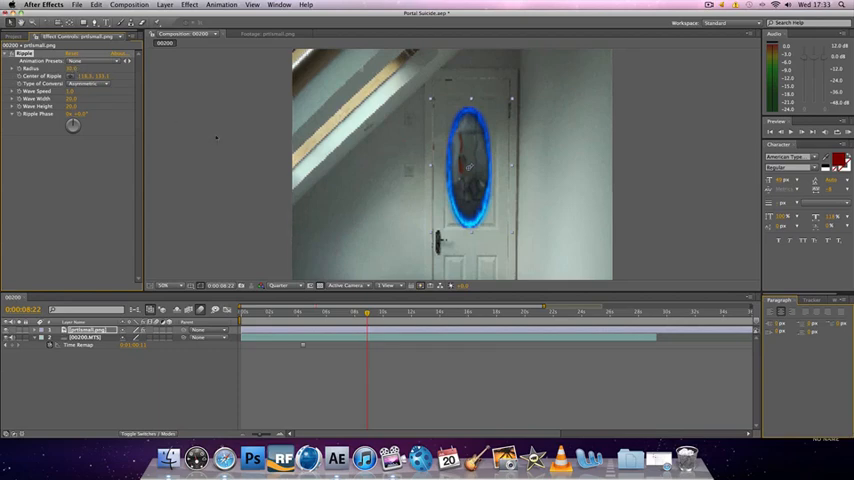
mouse_move(572, 242)
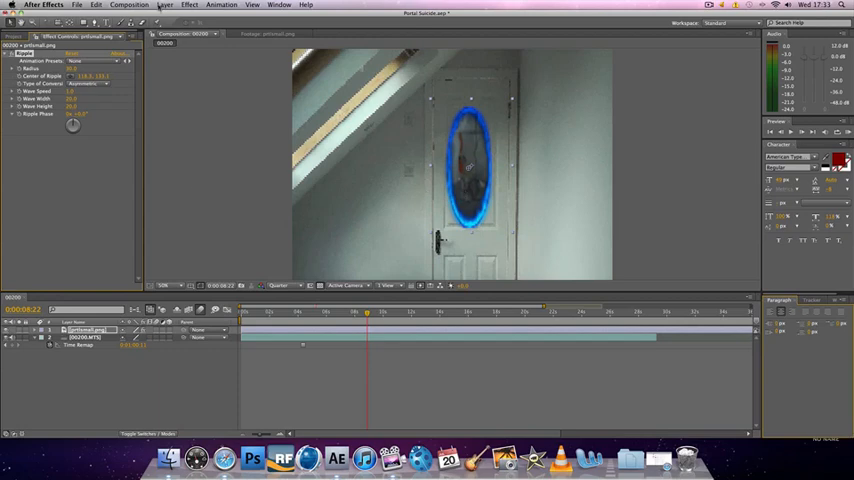
Create a new full-frame solid layer with default Solid Settings
click(164, 4)
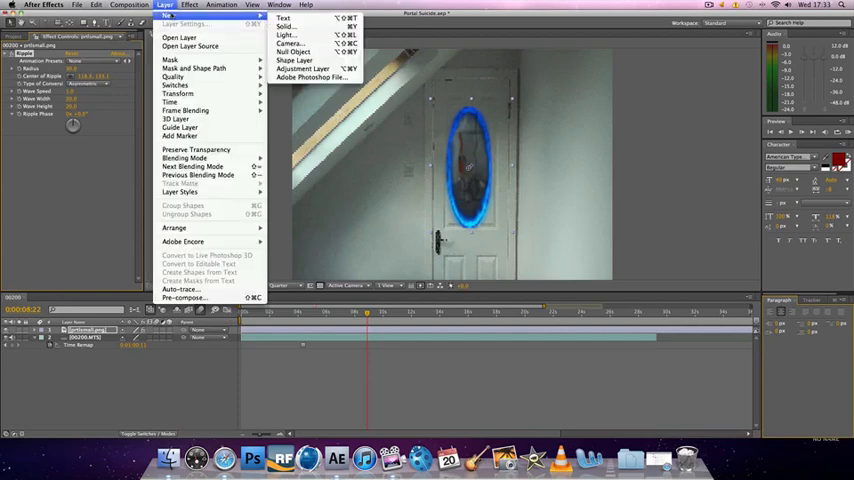
click(284, 26)
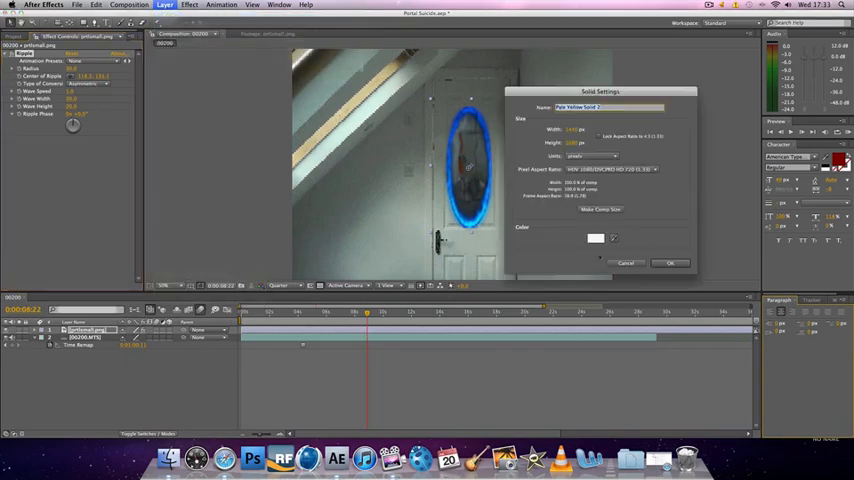
click(668, 264)
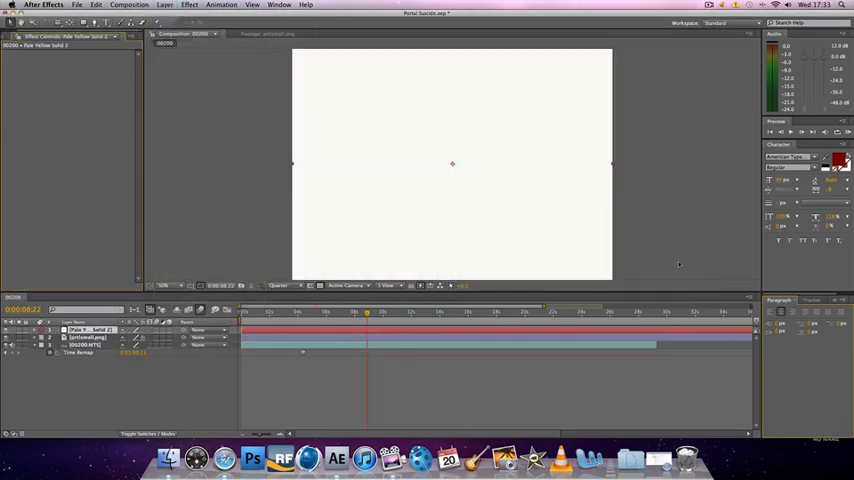
click(188, 4)
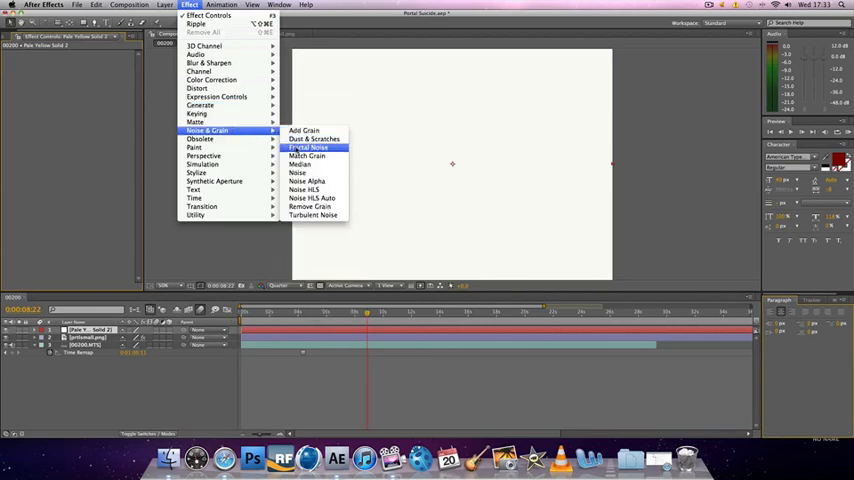
Apply Fractal Noise to the solid and set a swirly fractal type and transform settings
click(308, 148)
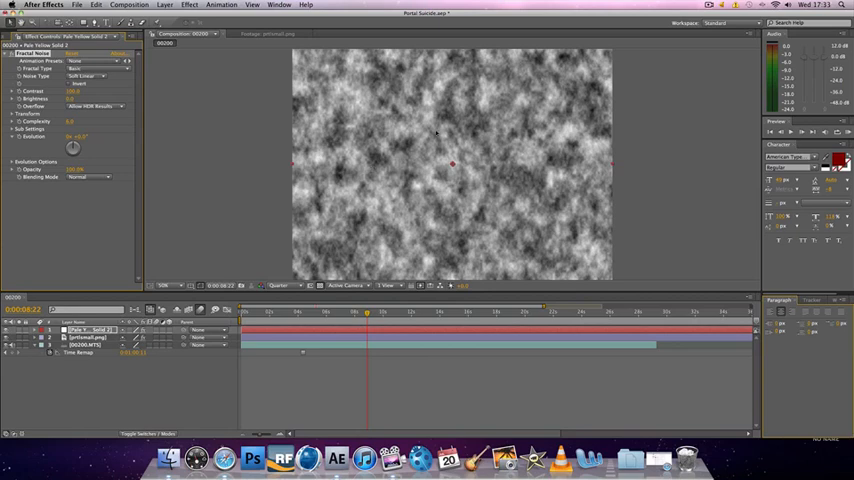
mouse_move(364, 180)
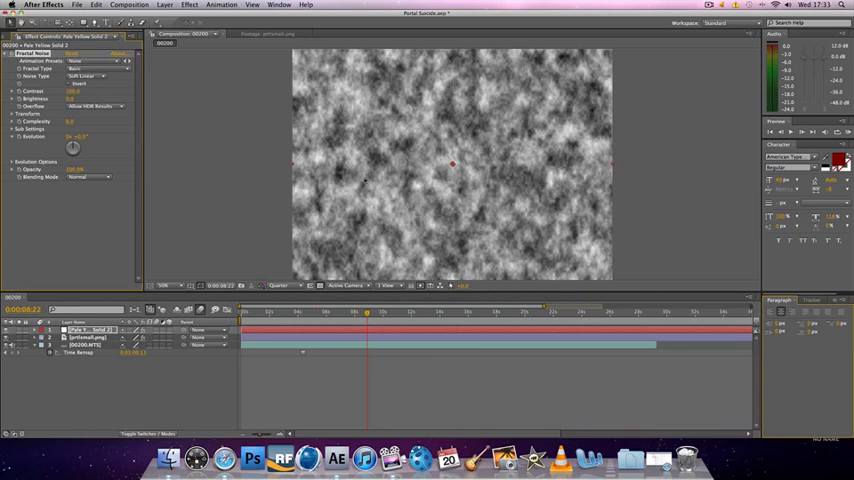
click(96, 68)
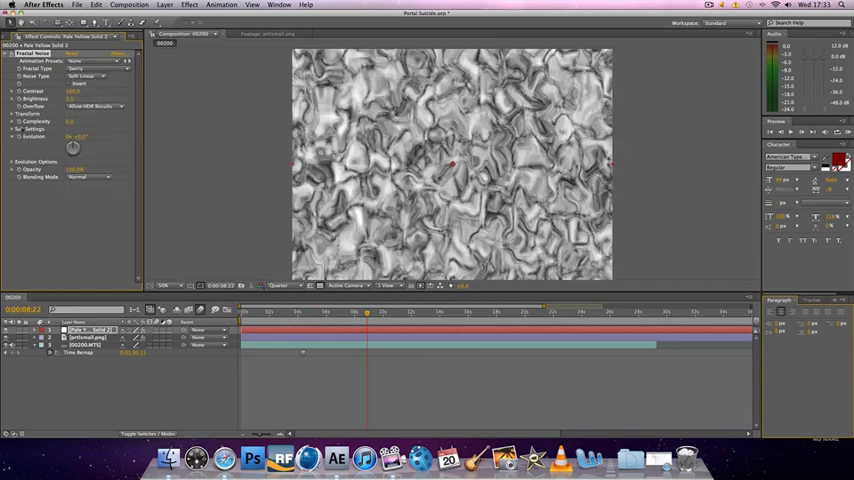
click(14, 114)
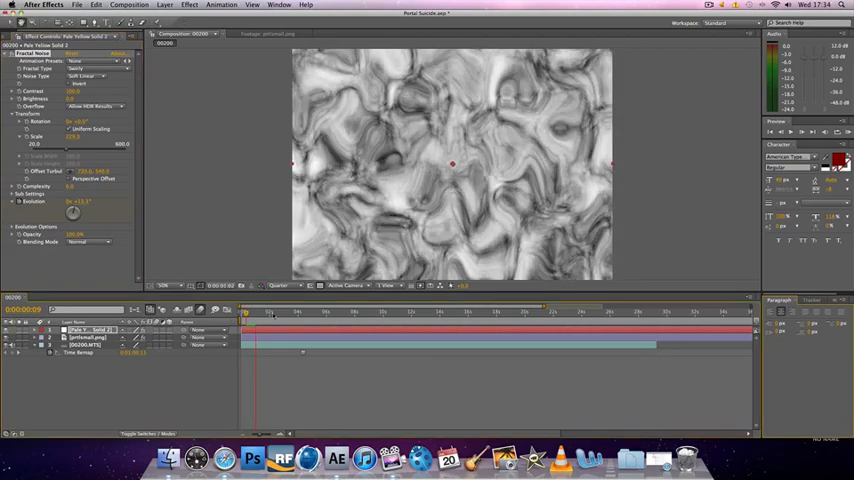
click(284, 312)
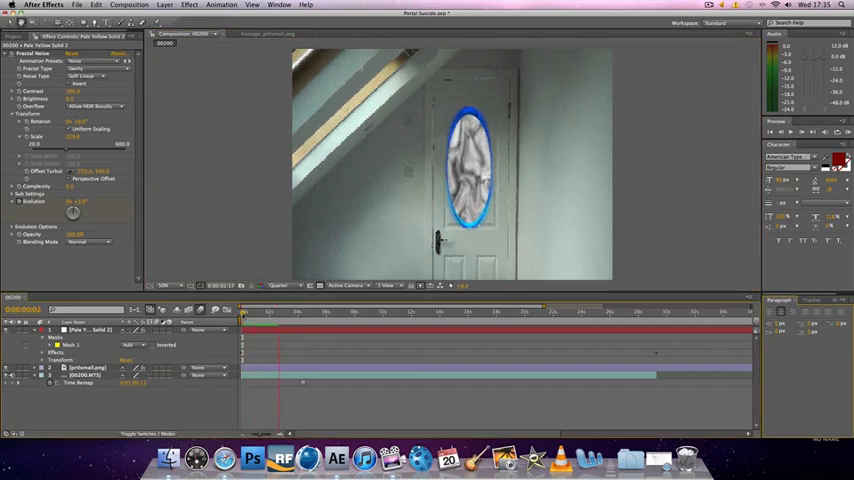
Mask the noise solid to the portal oval and move along the timeline to check its animation
click(290, 312)
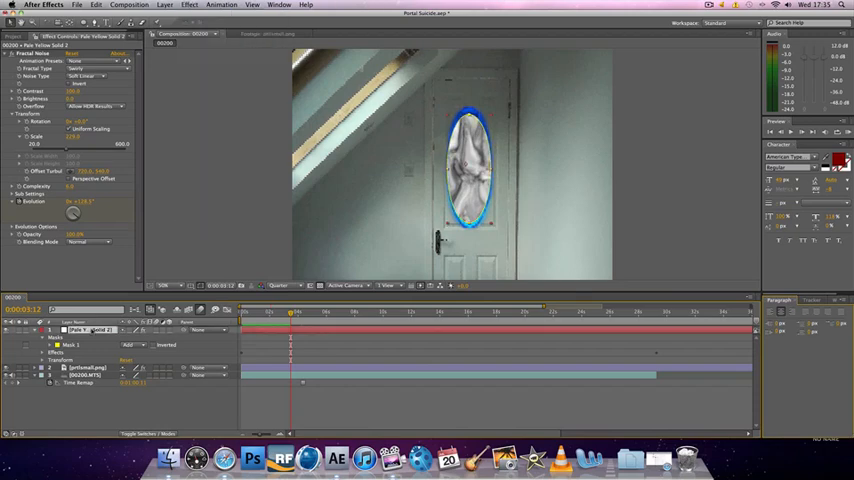
Apply Color Correction > Colorama to the noise solid
click(188, 4)
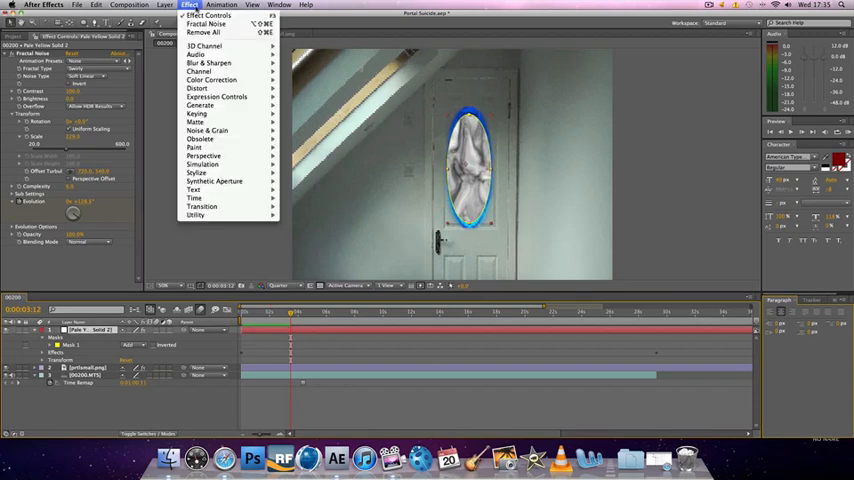
mouse_move(198, 72)
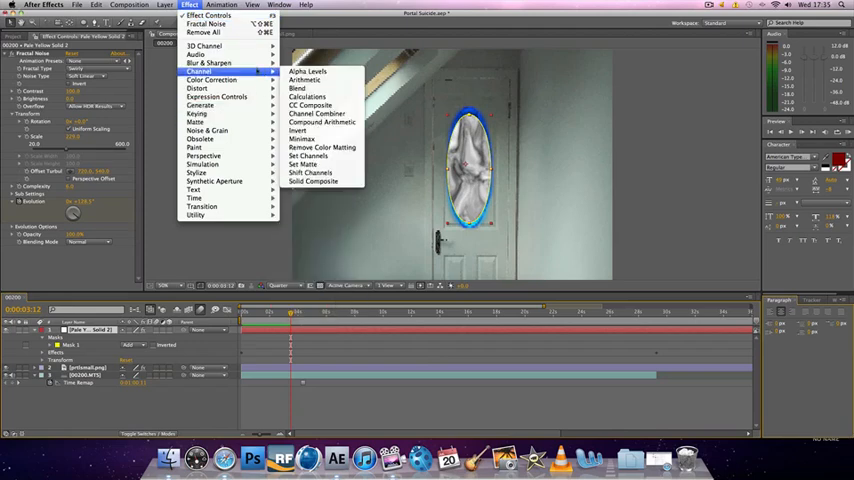
mouse_move(210, 80)
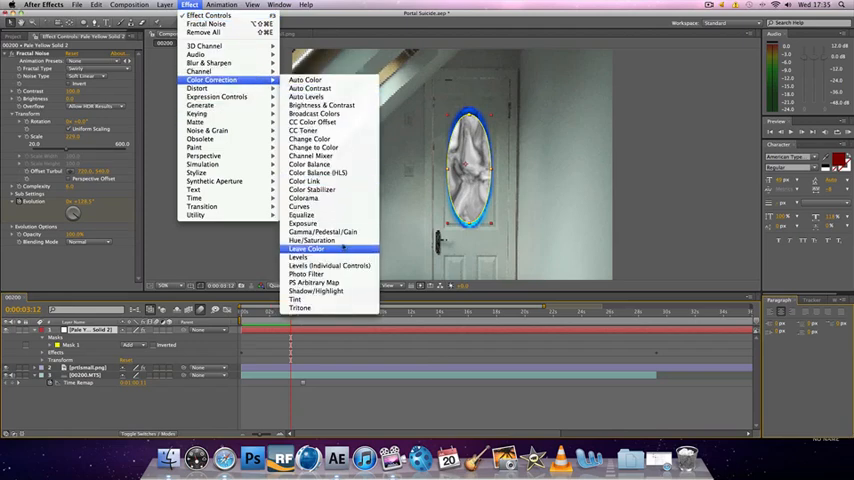
click(312, 240)
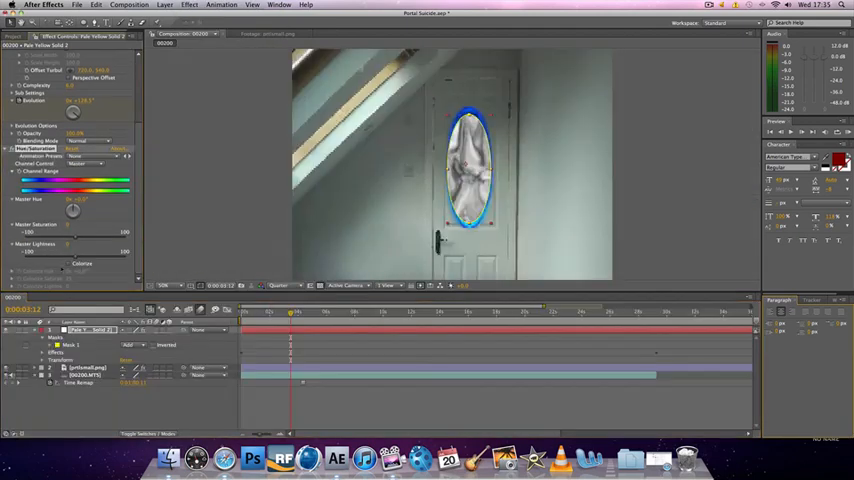